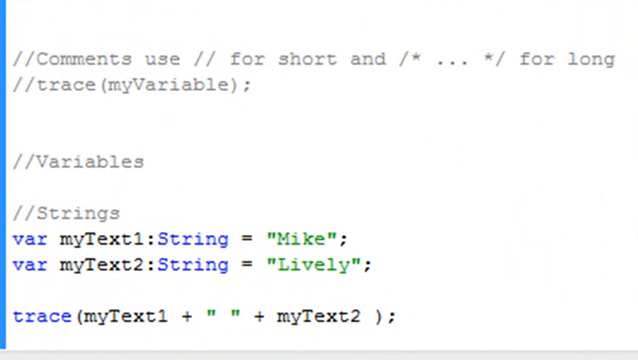
pyautogui.moveTo(16, 74)
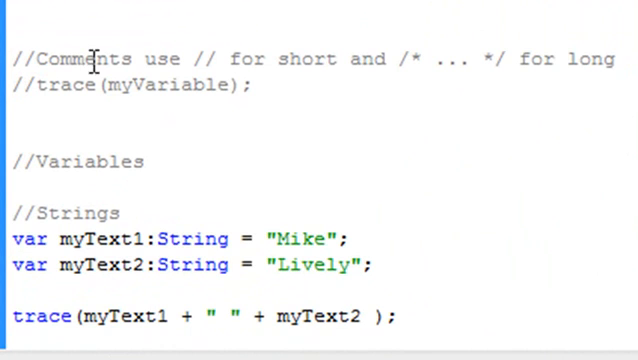
pyautogui.moveTo(507, 58)
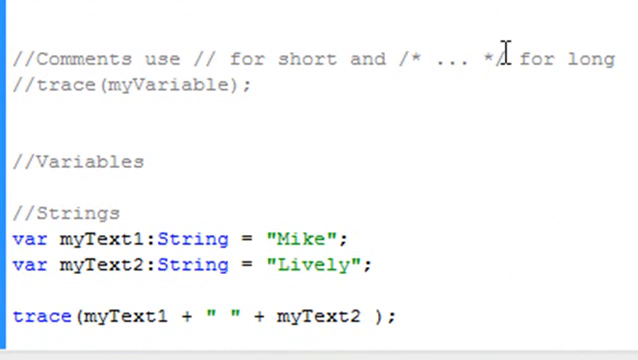
pyautogui.moveTo(415, 58)
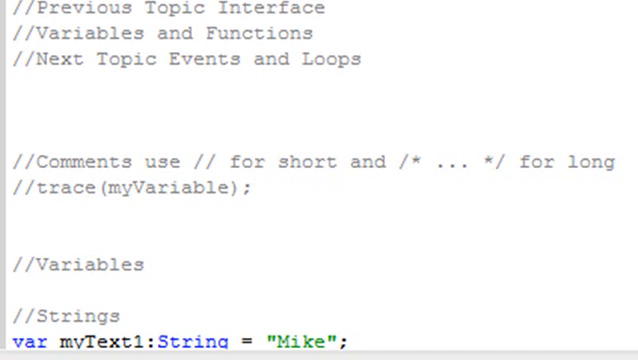
# Step: Scroll down the script to the Numbers section declaring Number, int and uint variables
pyautogui.scroll(-3)
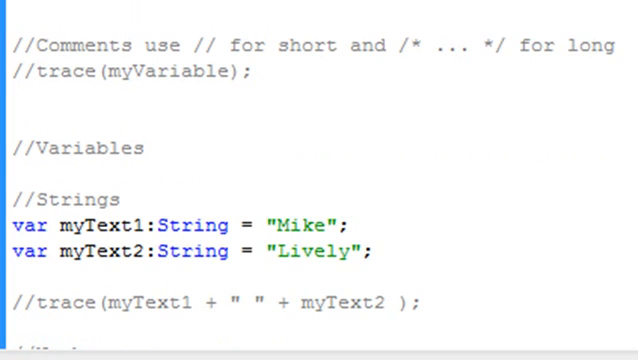
pyautogui.scroll(-3)
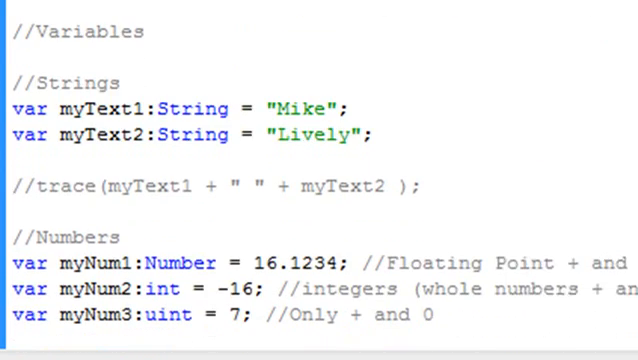
pyautogui.scroll(-3)
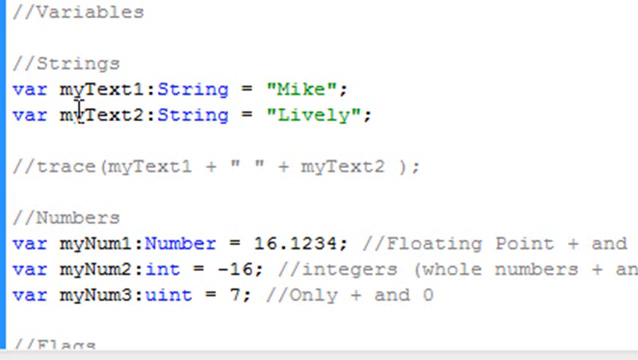
pyautogui.moveTo(394, 115)
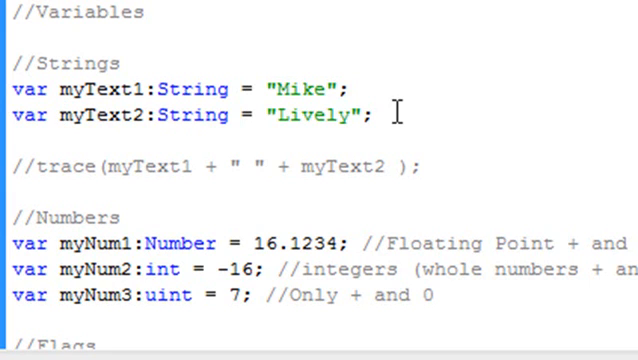
pyautogui.moveTo(34, 166)
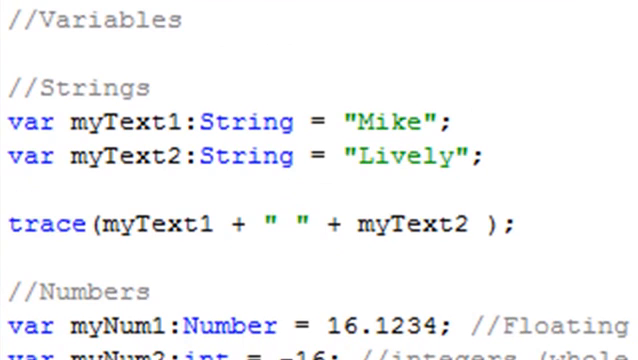
pyautogui.scroll(-3)
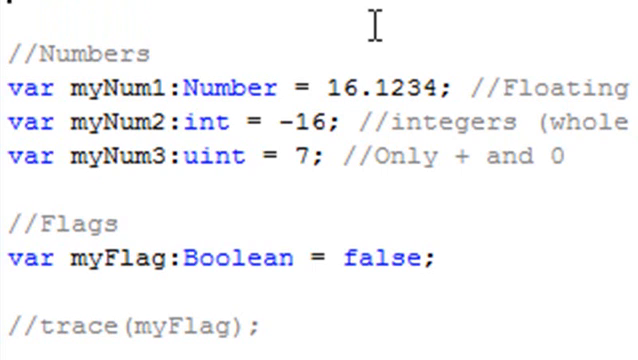
pyautogui.moveTo(244, 90)
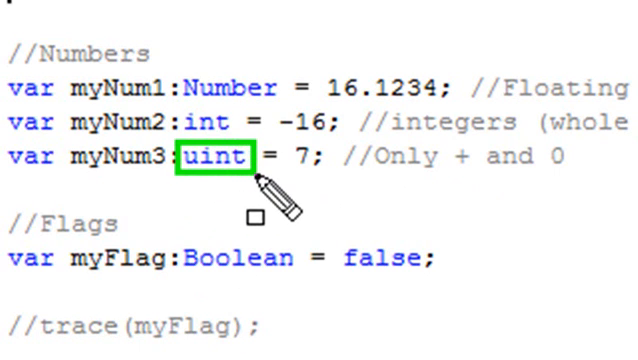
pyautogui.moveTo(424, 242)
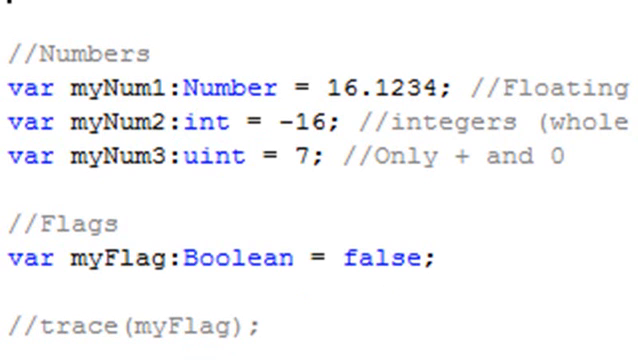
pyautogui.scroll(-3)
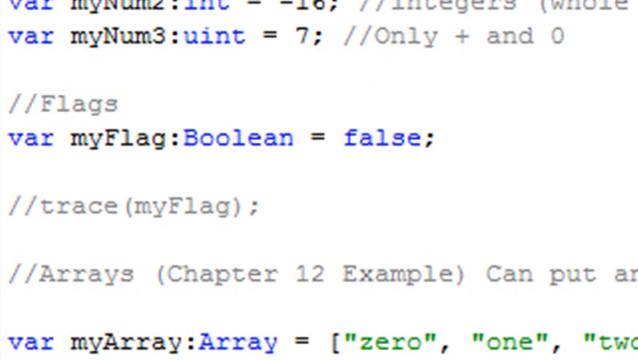
# Step: Uncomment trace(myArray[0]) so the array's first element prints
pyautogui.scroll(-3)
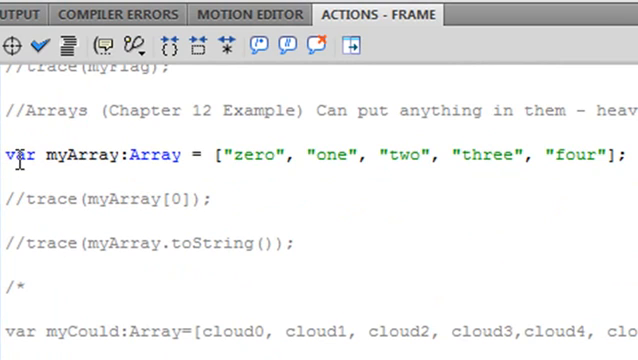
pyautogui.moveTo(116, 170)
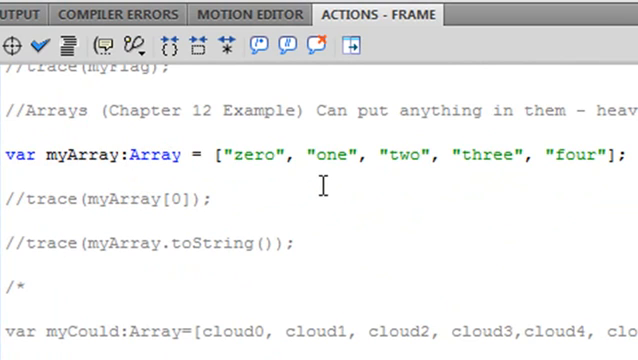
pyautogui.moveTo(612, 170)
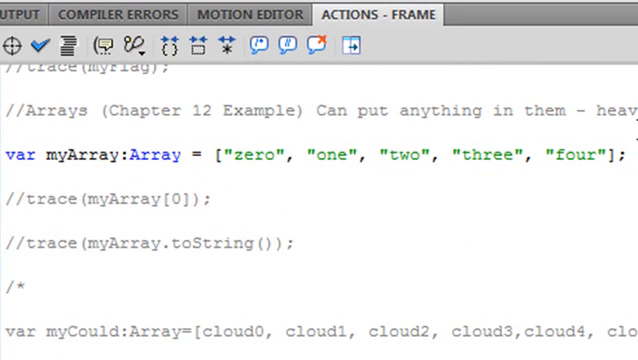
pyautogui.click(15, 198)
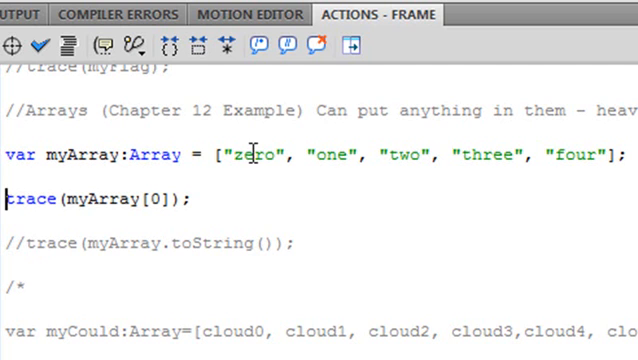
pyautogui.moveTo(277, 215)
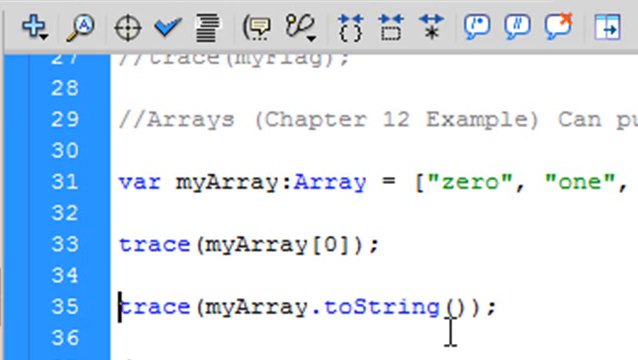
pyautogui.moveTo(541, 268)
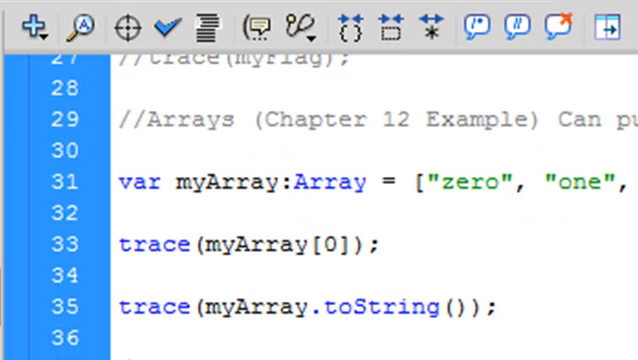
pyautogui.scroll(-3)
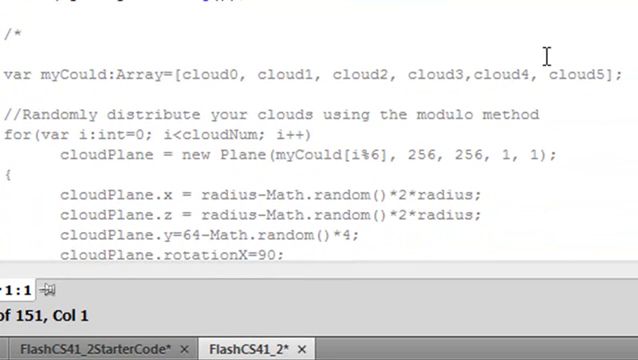
pyautogui.scroll(-3)
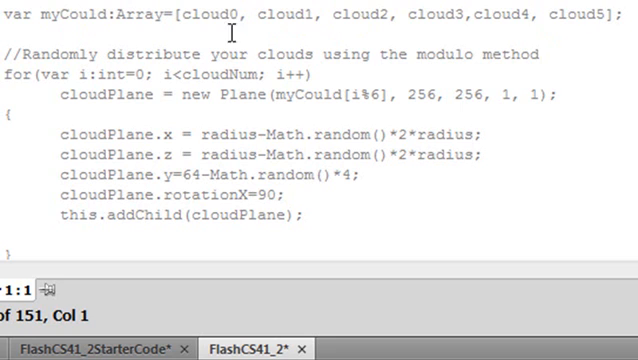
pyautogui.moveTo(611, 74)
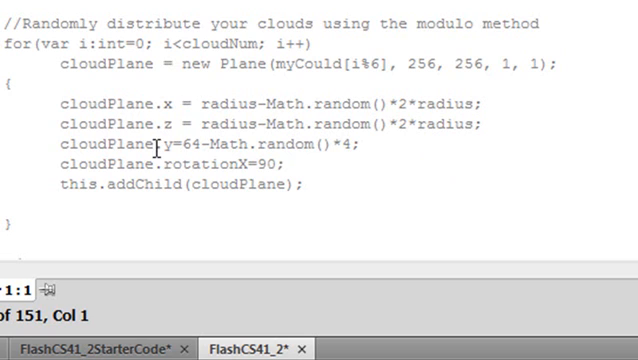
pyautogui.moveTo(133, 148)
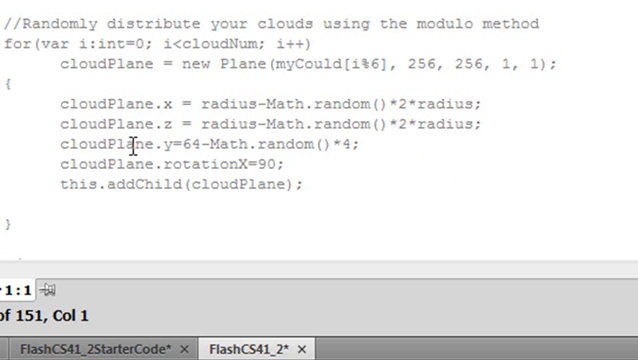
pyautogui.moveTo(132, 145)
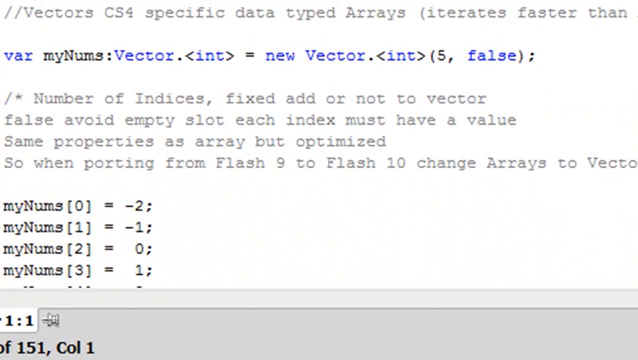
pyautogui.moveTo(135, 13)
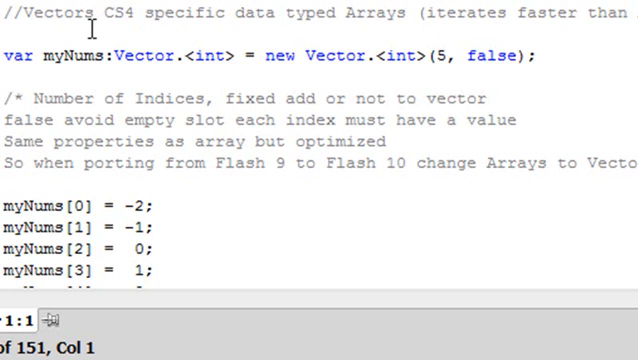
pyautogui.scroll(-3)
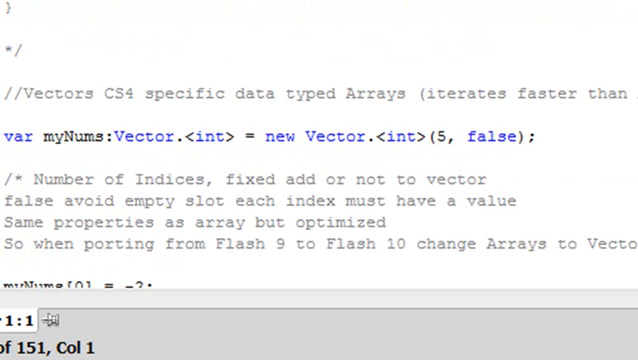
pyautogui.scroll(-3)
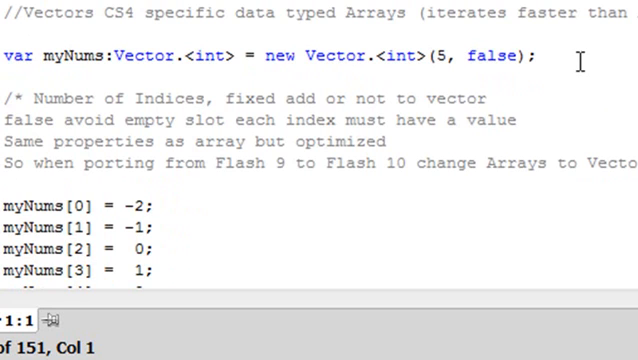
pyautogui.moveTo(384, 56)
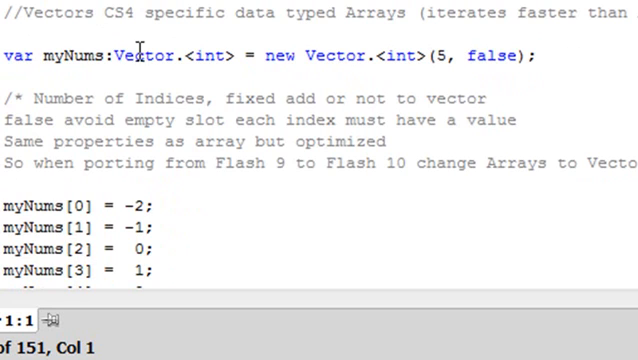
pyautogui.moveTo(88, 55)
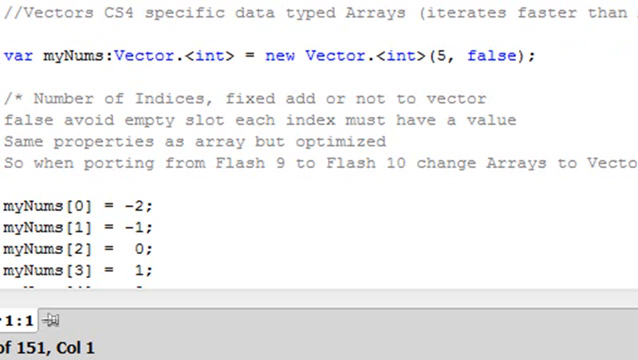
pyautogui.moveTo(55, 53)
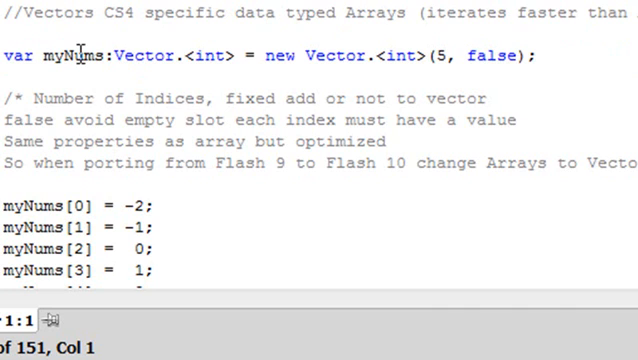
pyautogui.moveTo(228, 55)
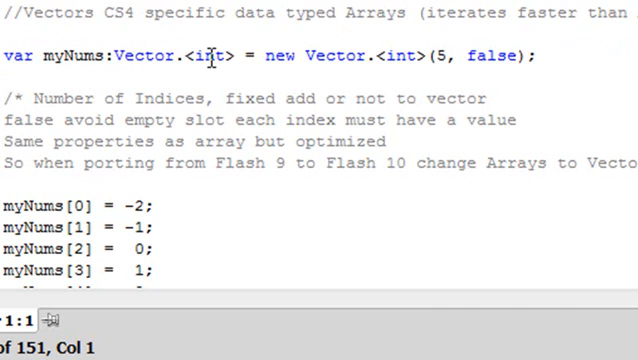
pyautogui.moveTo(348, 56)
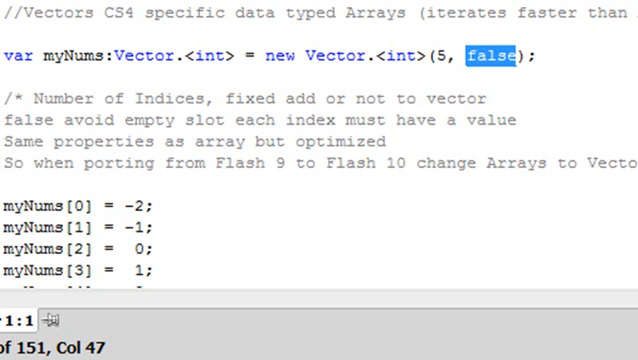
# Step: Uncomment trace(myNums) and test the movie to print the vector's five values
pyautogui.scroll(-3)
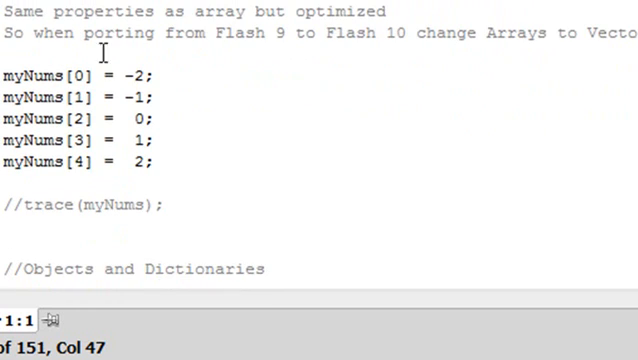
pyautogui.moveTo(127, 97)
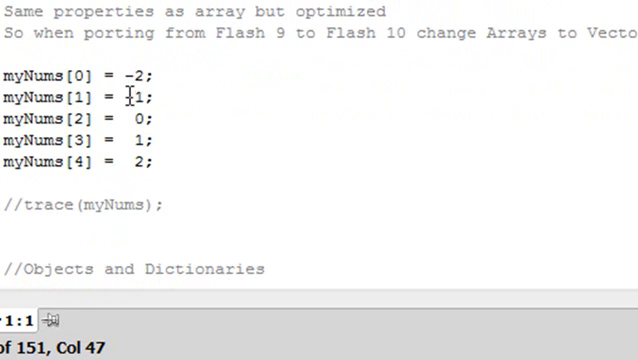
pyautogui.write('-')
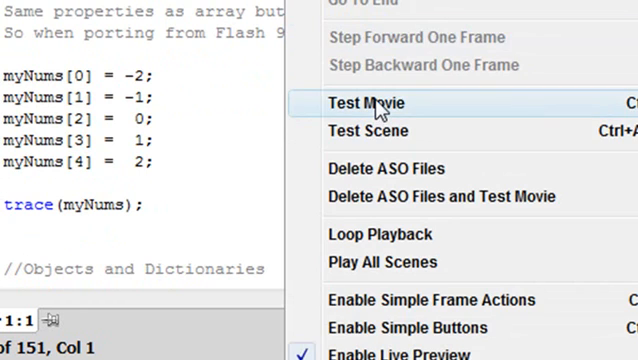
pyautogui.click(367, 103)
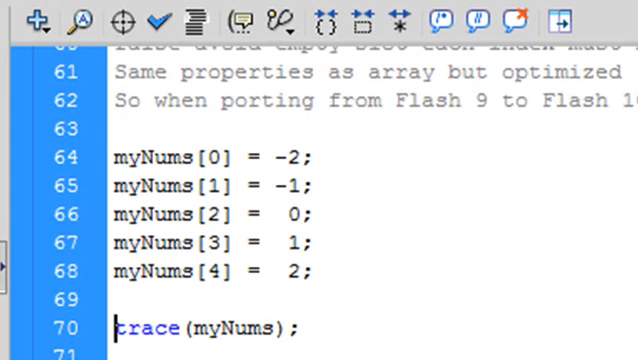
# Step: Scroll down to the Functions section and its myFunc() call
pyautogui.scroll(-3)
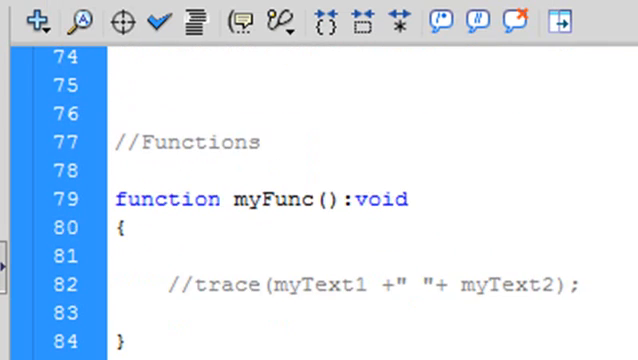
pyautogui.scroll(-3)
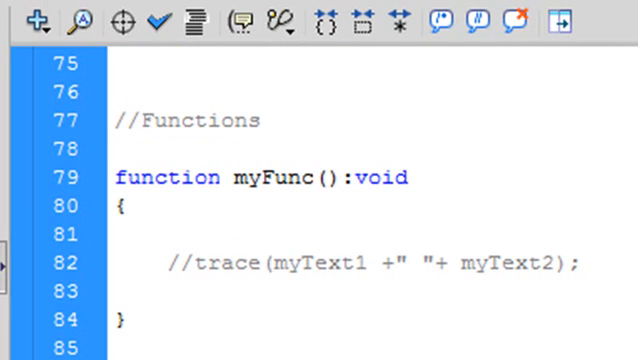
pyautogui.scroll(-3)
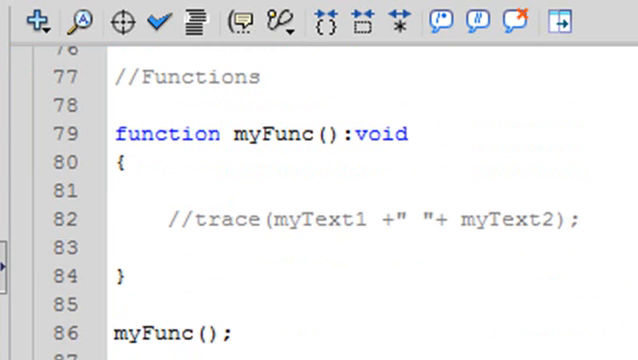
pyautogui.scroll(-3)
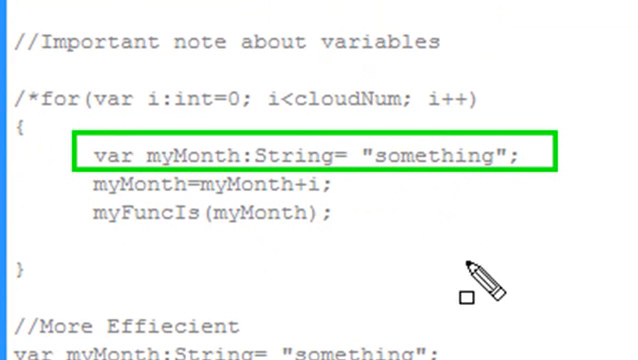
pyautogui.moveTo(608, 320)
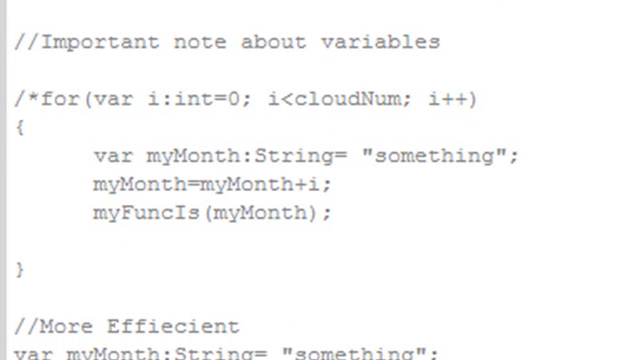
# Step: Scroll to the more efficient version that declares myMonth once before the loop
pyautogui.scroll(-3)
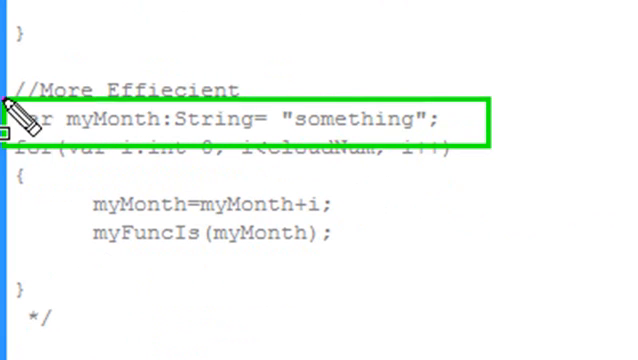
pyautogui.moveTo(475, 320)
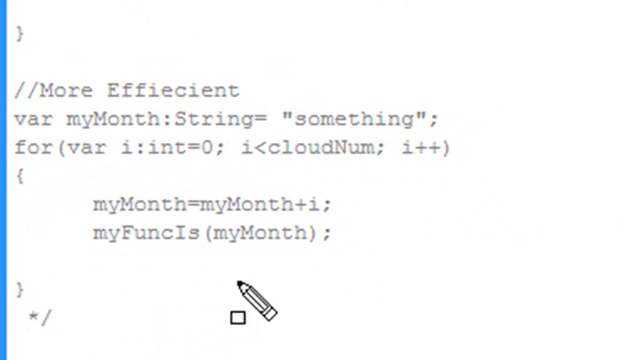
pyautogui.moveTo(185, 245)
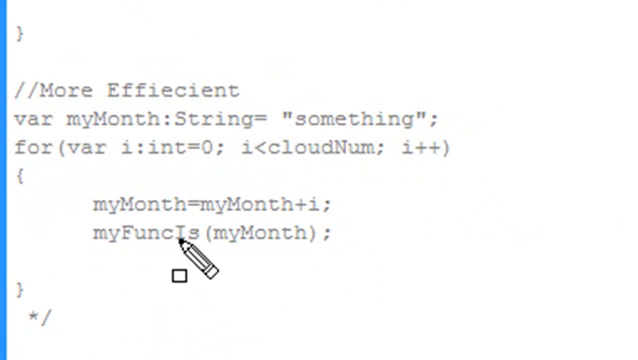